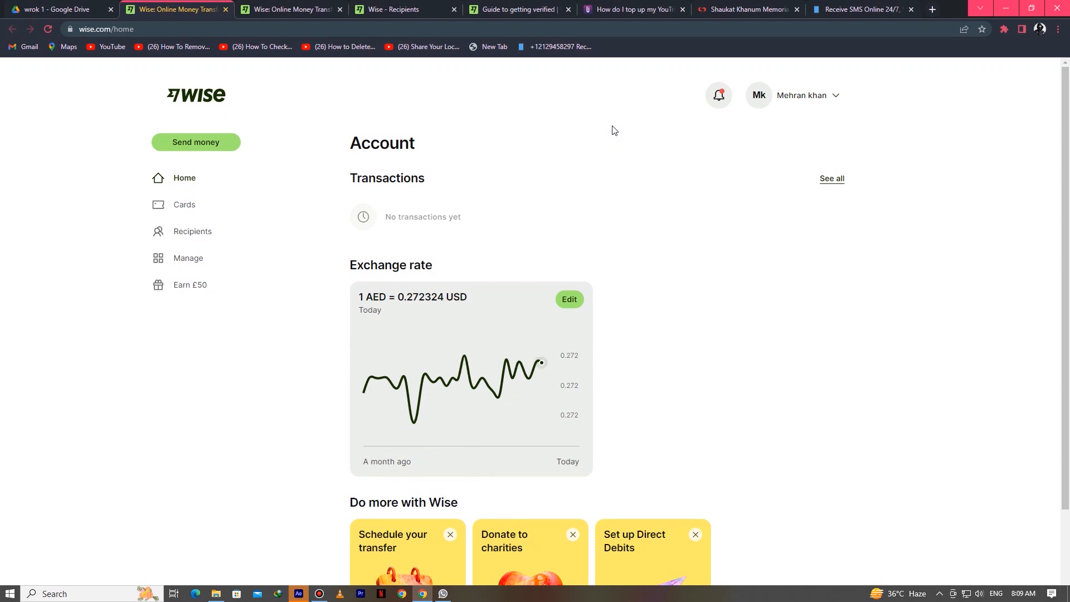
mouse_move(240, 72)
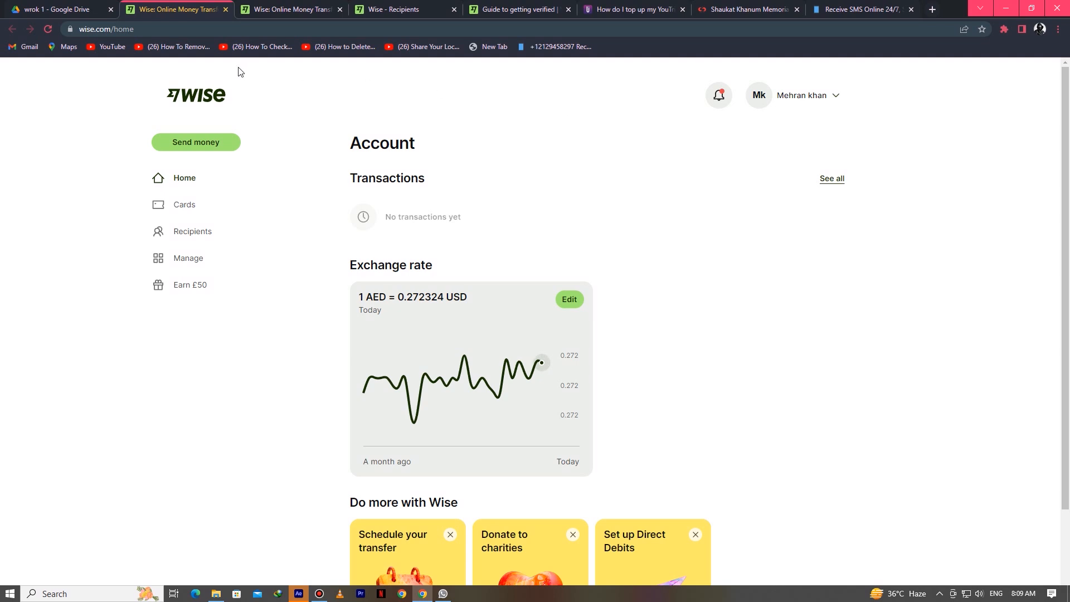
mouse_move(848, 107)
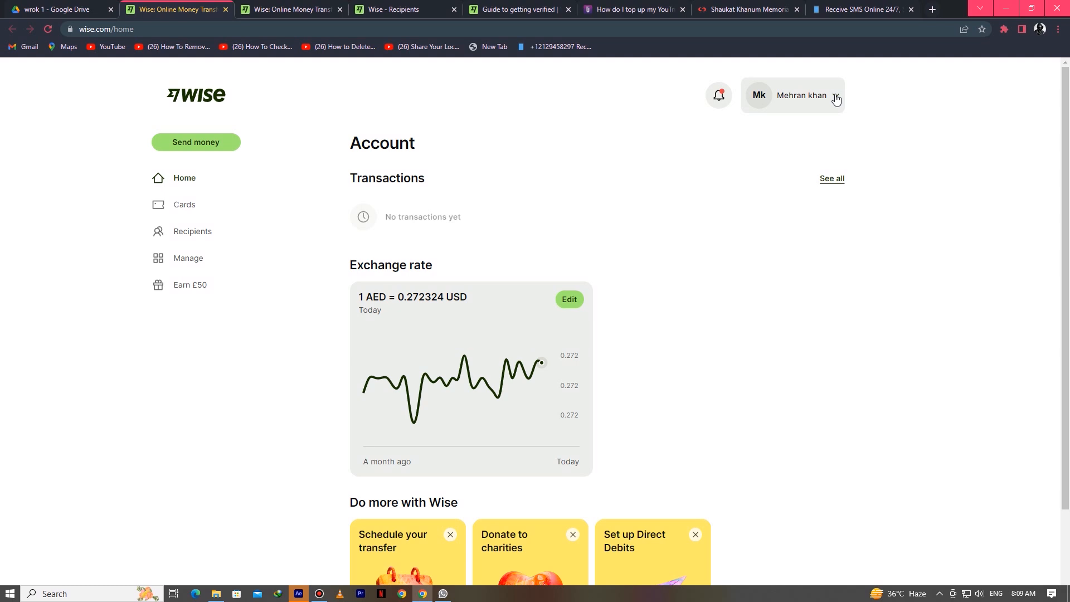
Step: Open the profile name dropdown at the top right to reveal the account menu
click(802, 95)
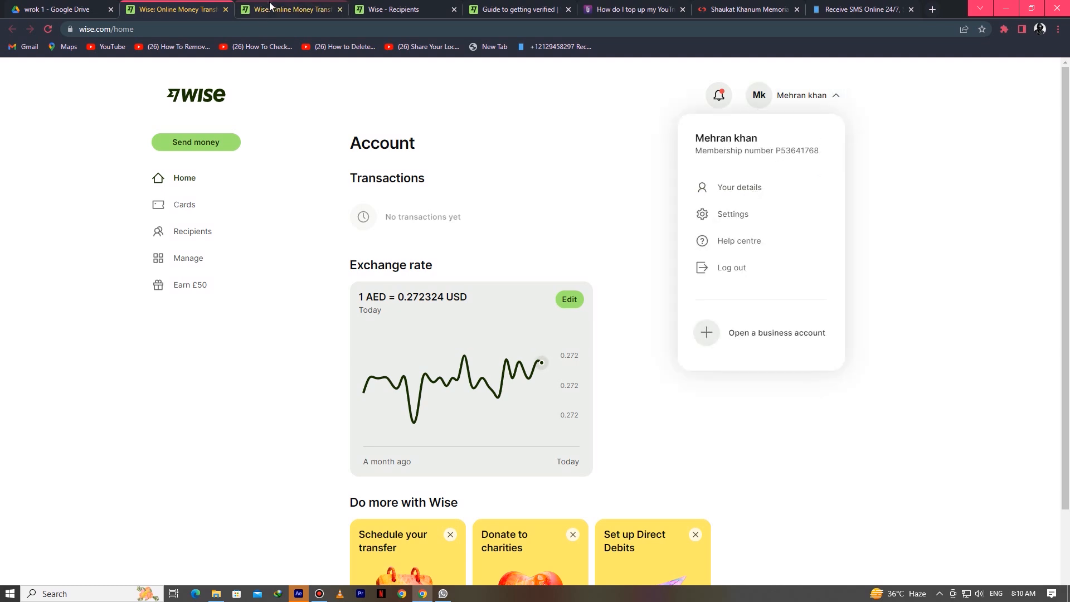
Step: Switch to the Your details tab showing legal names, birth date, phone and address
click(738, 188)
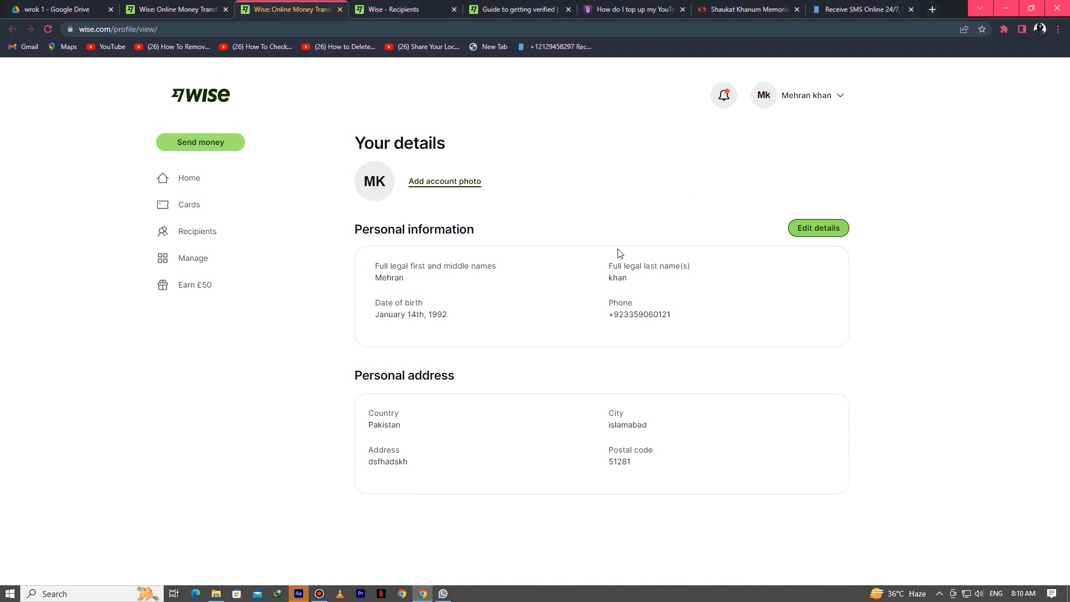
mouse_move(367, 326)
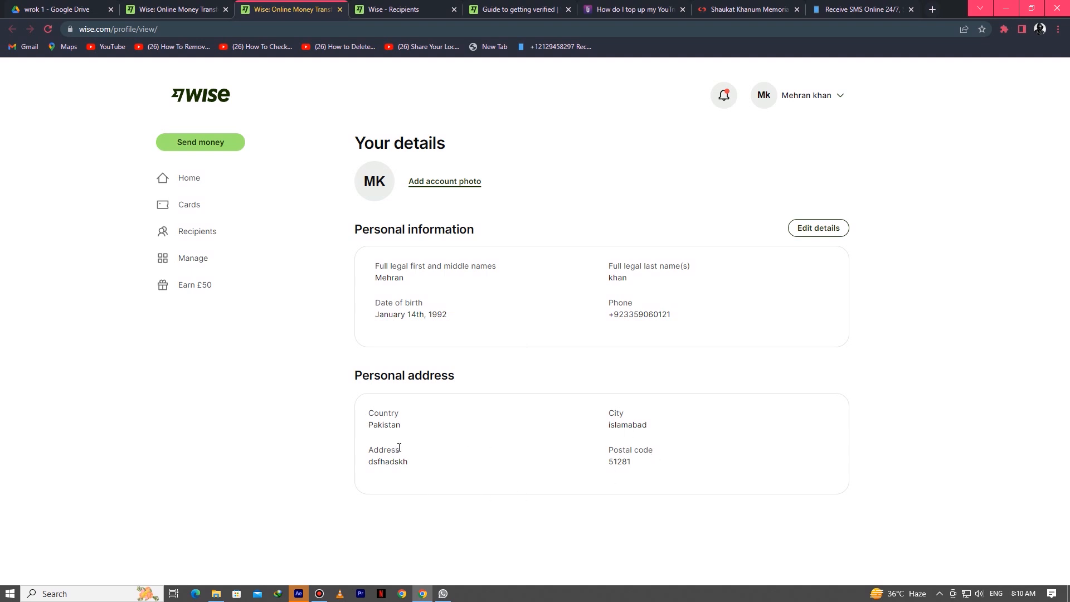
Step: Review the Ministry of Health of Ukraine recipient's IBAN, then return Home
click(407, 9)
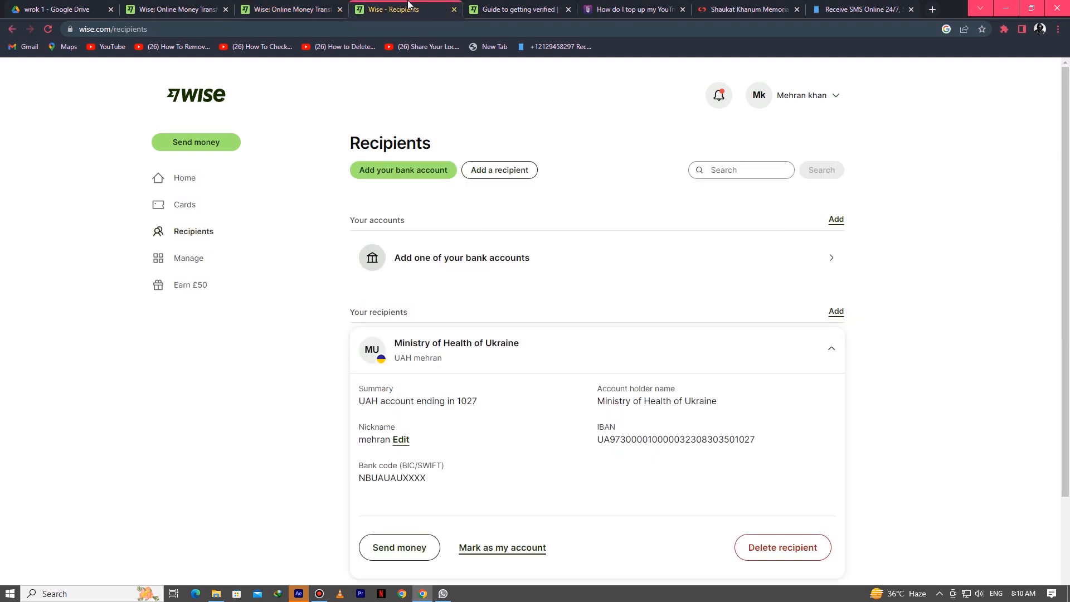
scroll(down, 3)
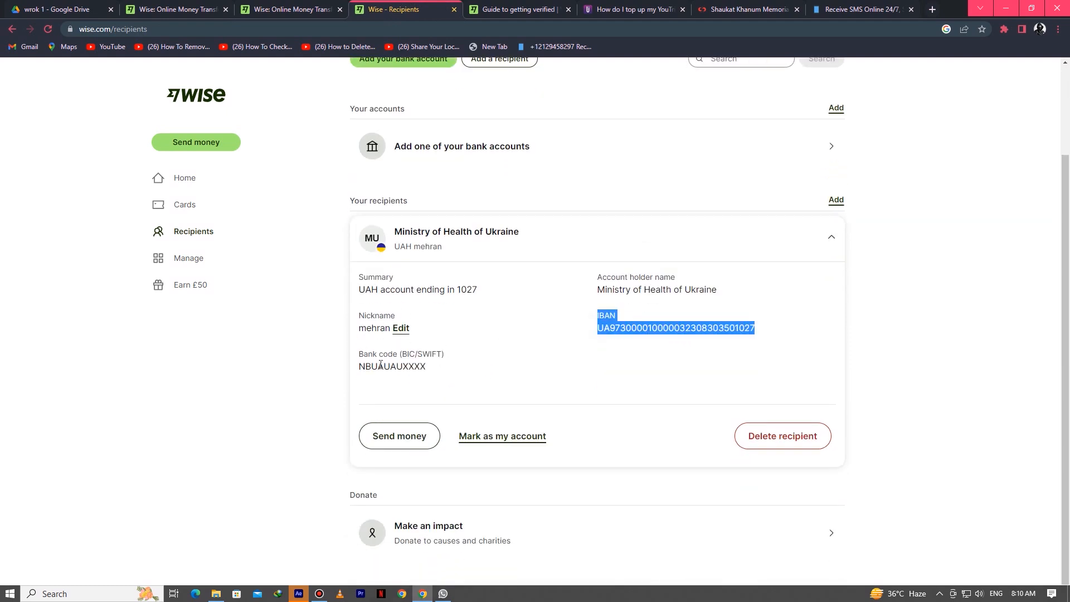
scroll(up, 3)
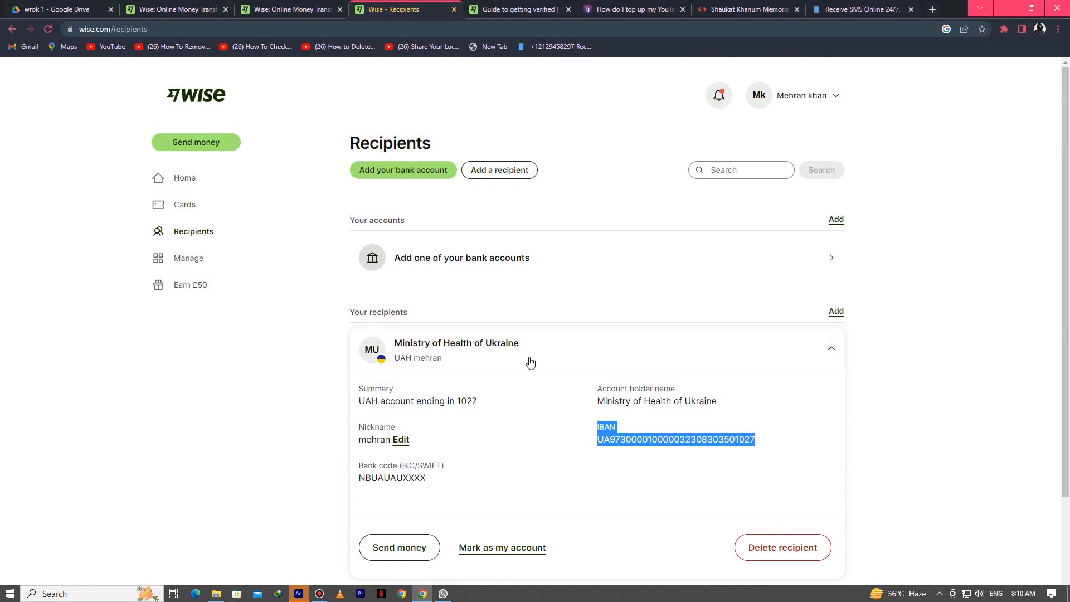
mouse_move(216, 179)
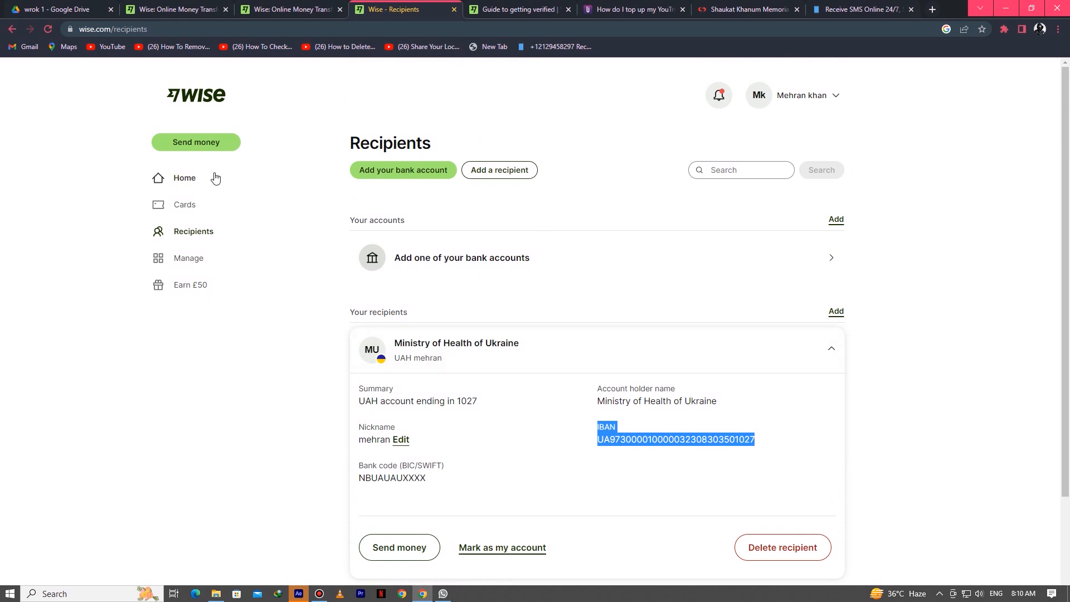
click(185, 178)
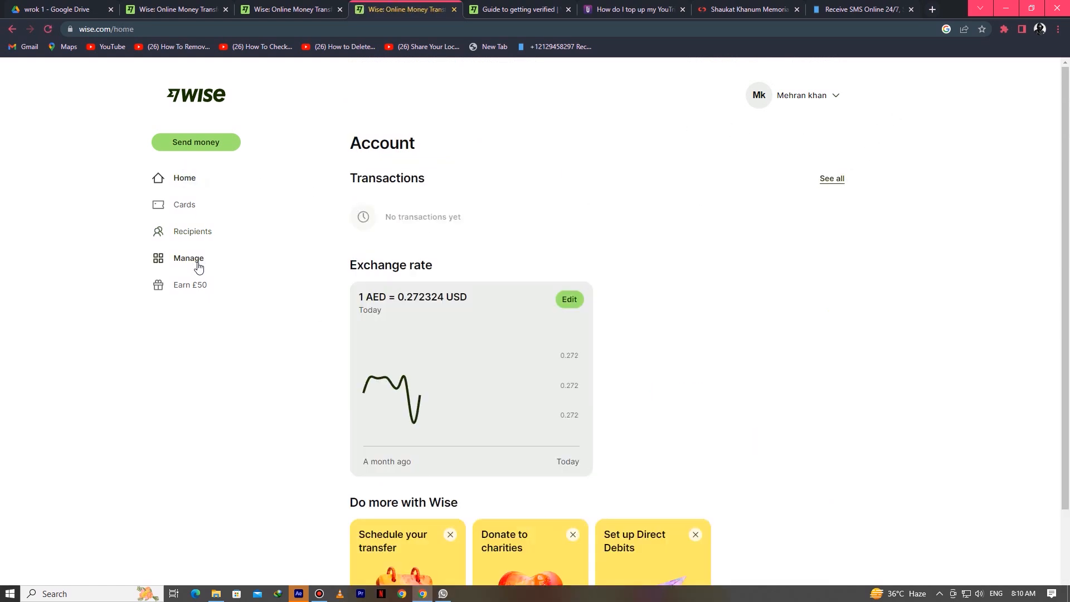
Step: Donate to United24 Medical Aid from Charities, entering 89 GBP as the amount
click(188, 259)
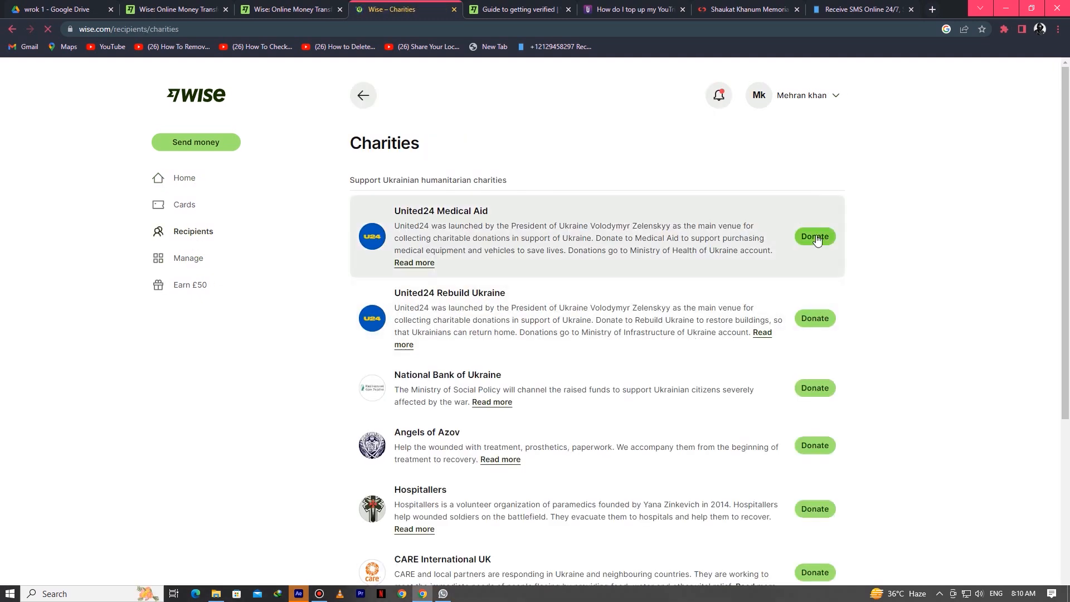
click(814, 237)
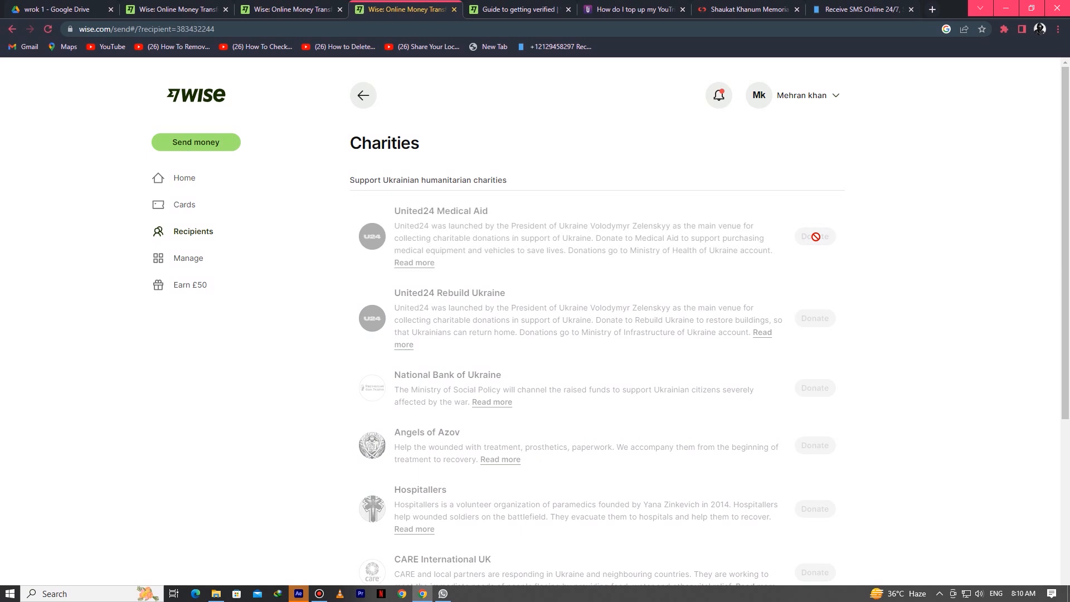
click(815, 236)
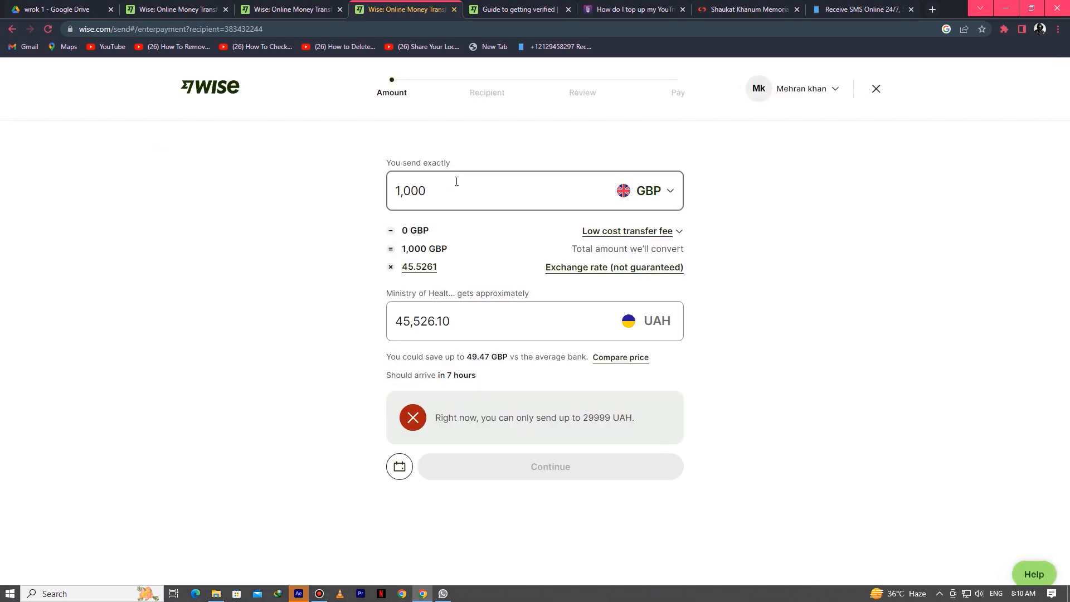
triple_click(422, 321)
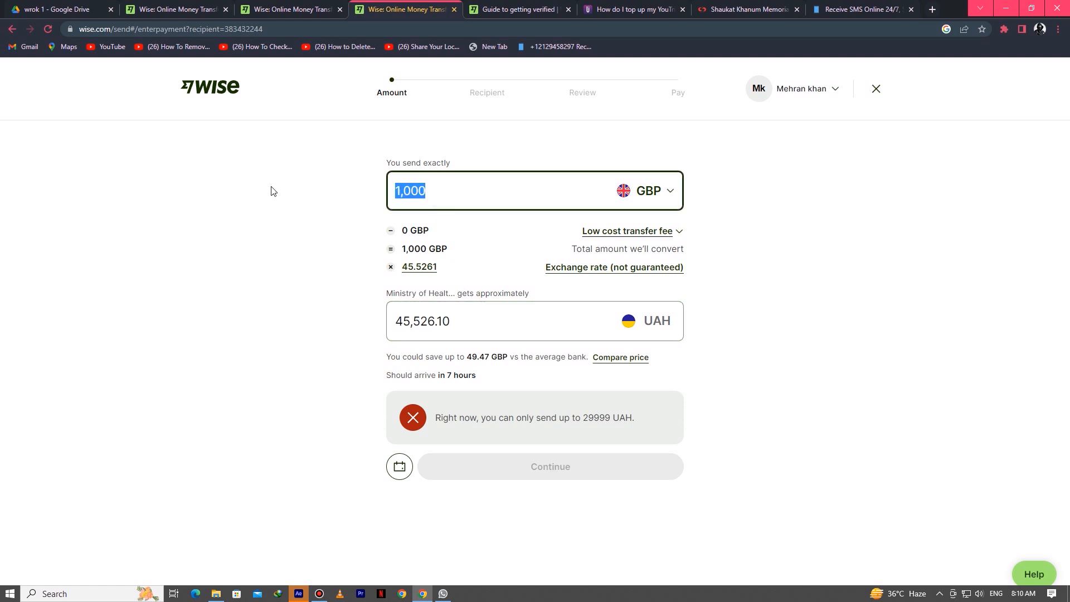
text(89)
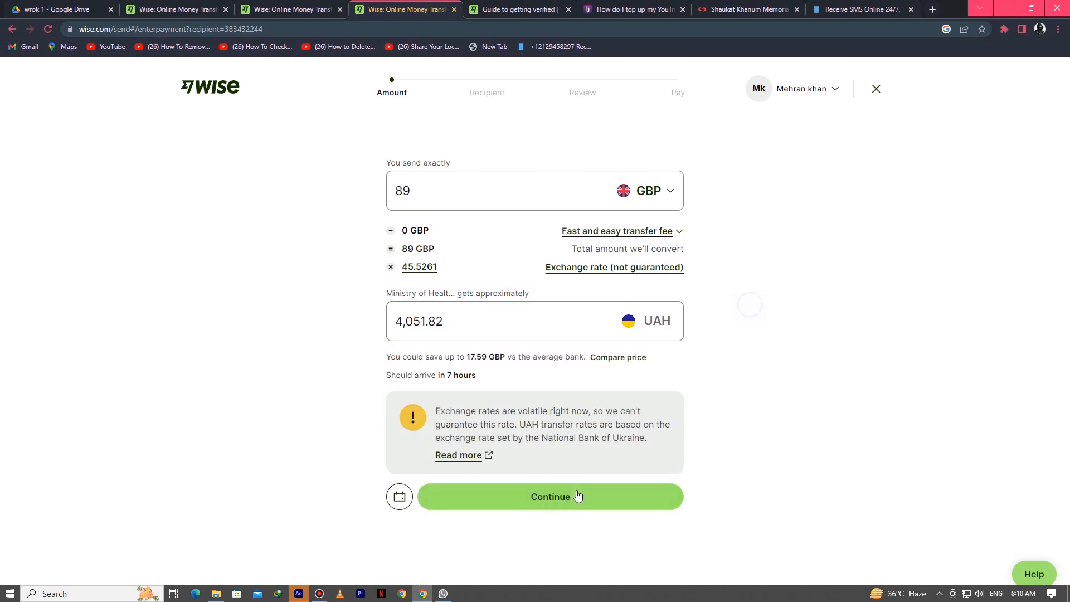
click(550, 496)
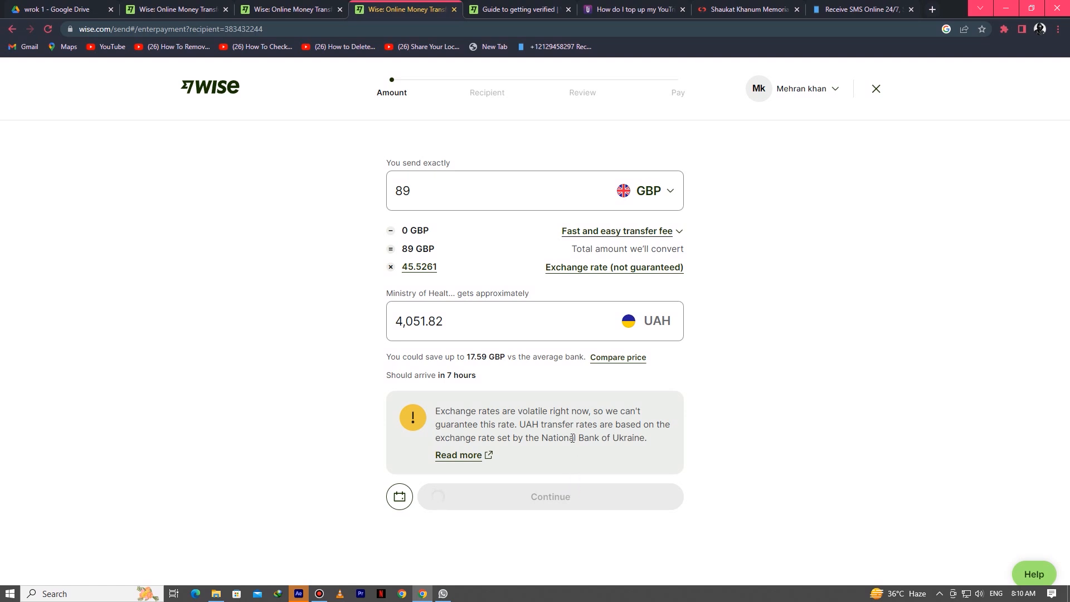
Step: Verify identity without a phone, choosing Afghanistan as the ID issuing country
click(550, 496)
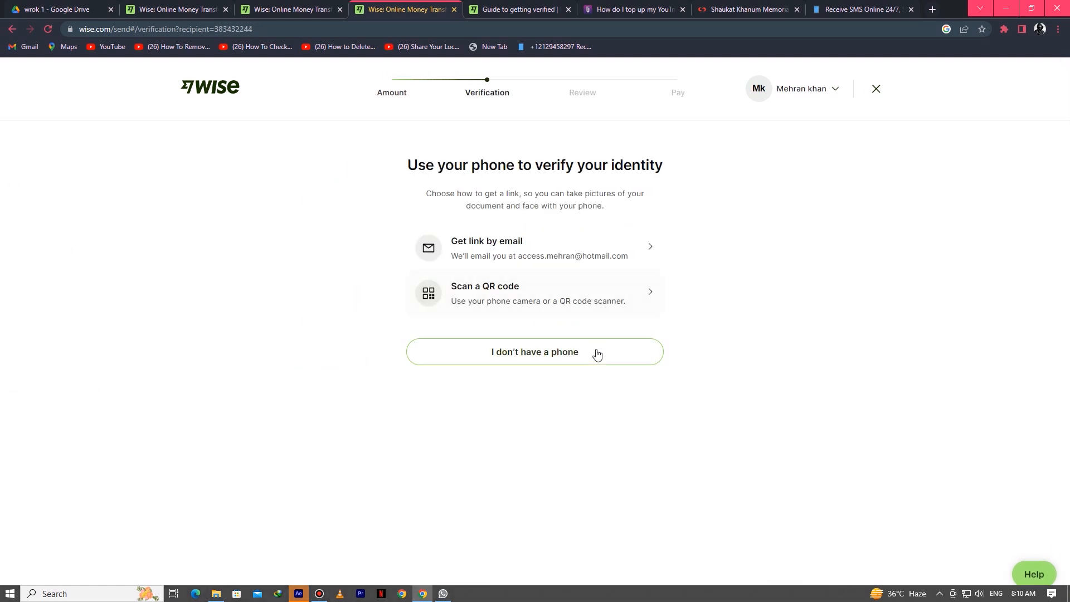
click(534, 352)
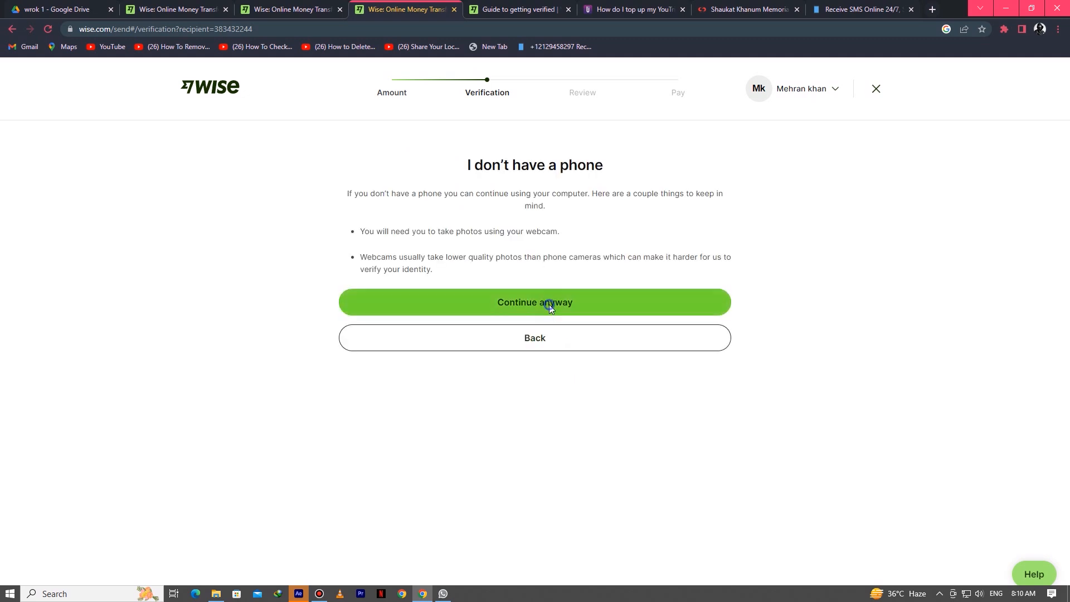
click(534, 303)
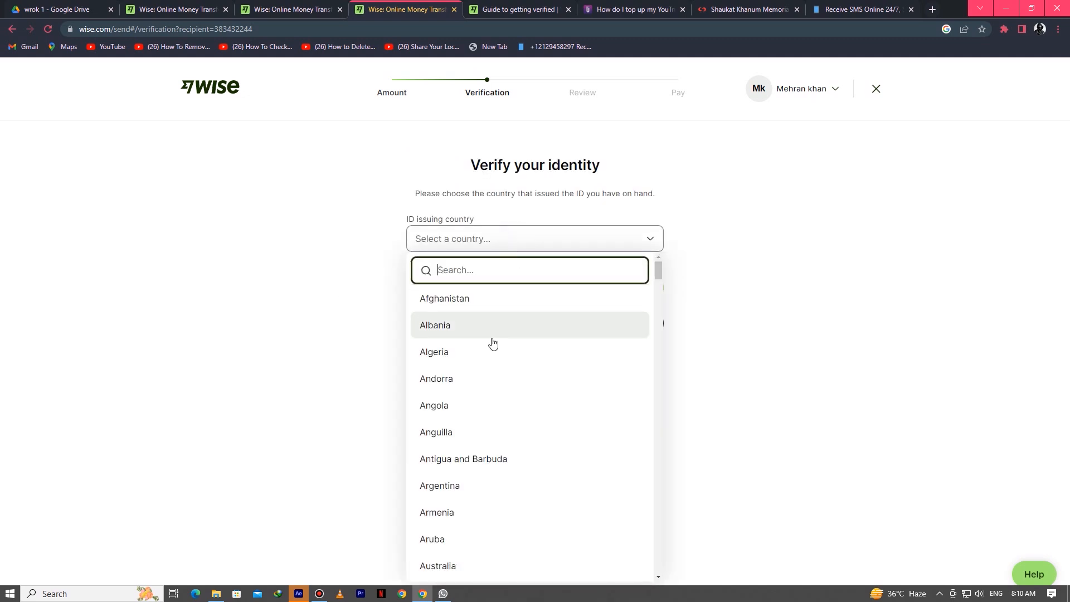
mouse_move(484, 298)
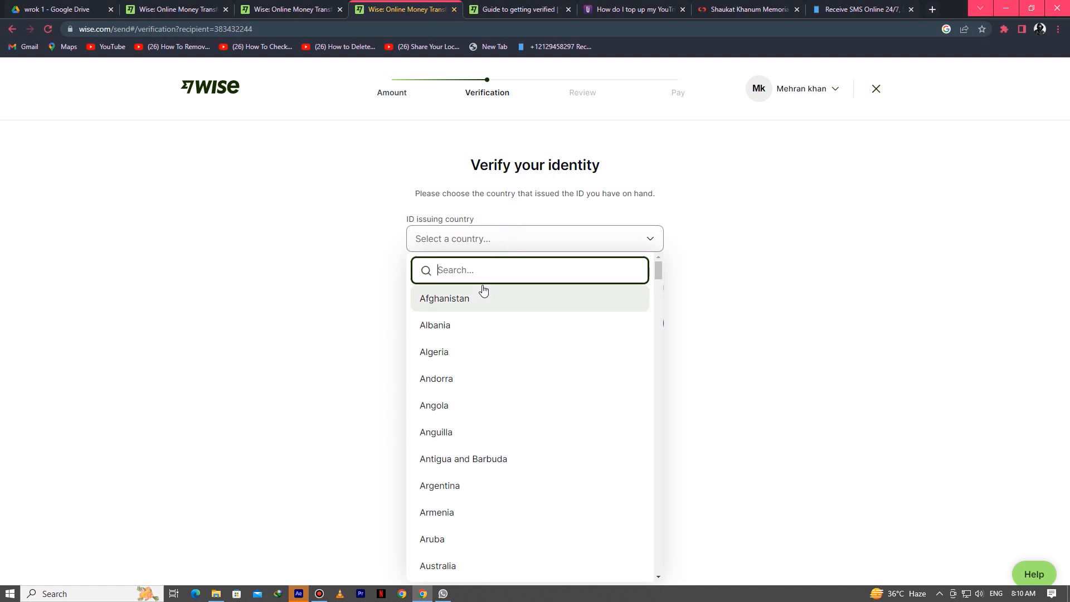
click(444, 298)
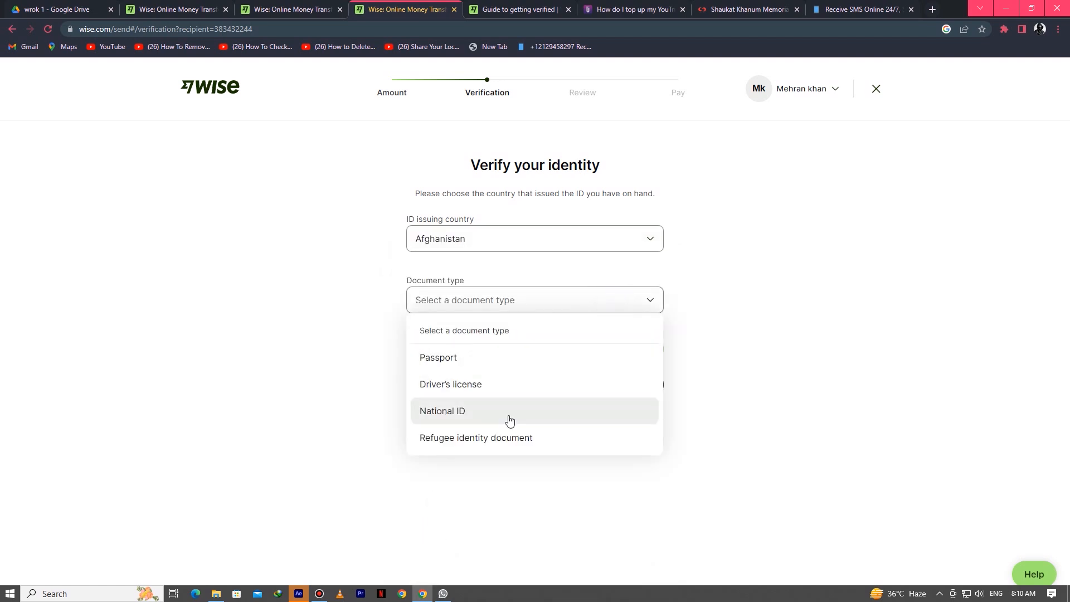
click(763, 306)
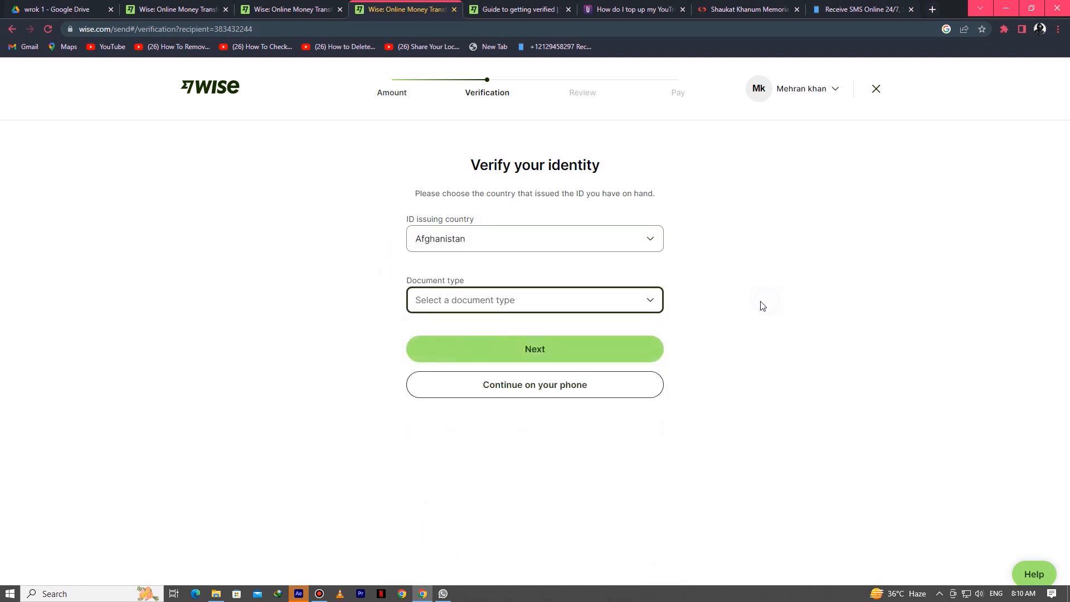
click(806, 88)
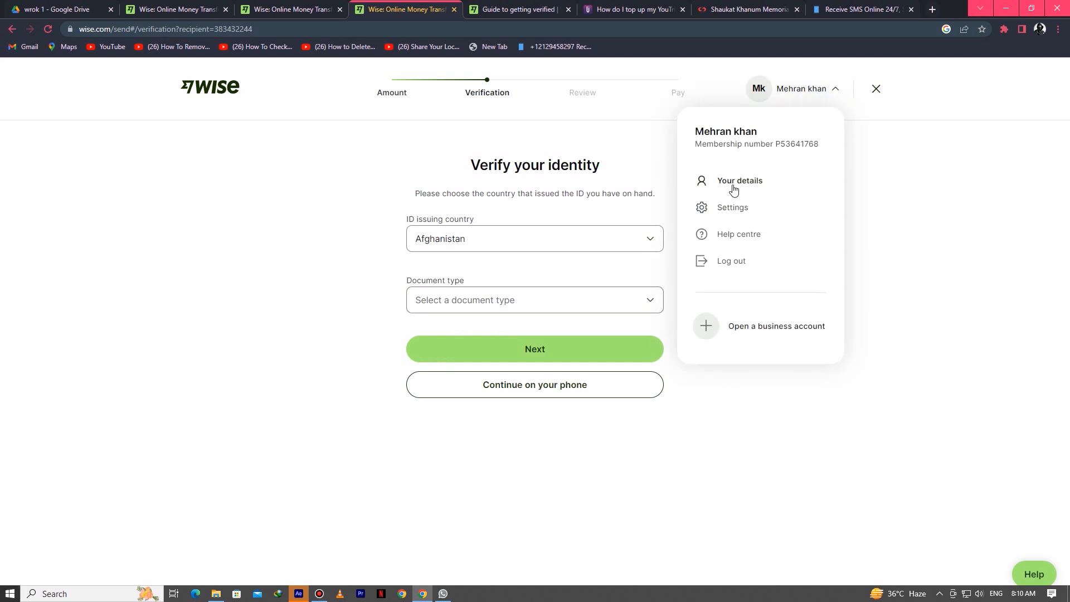
mouse_move(746, 199)
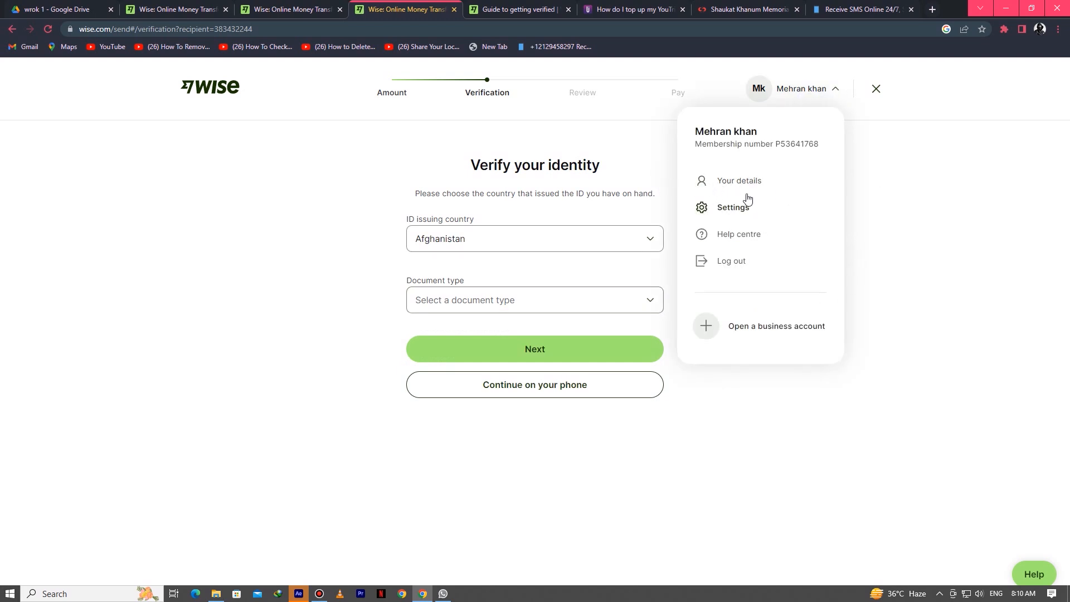